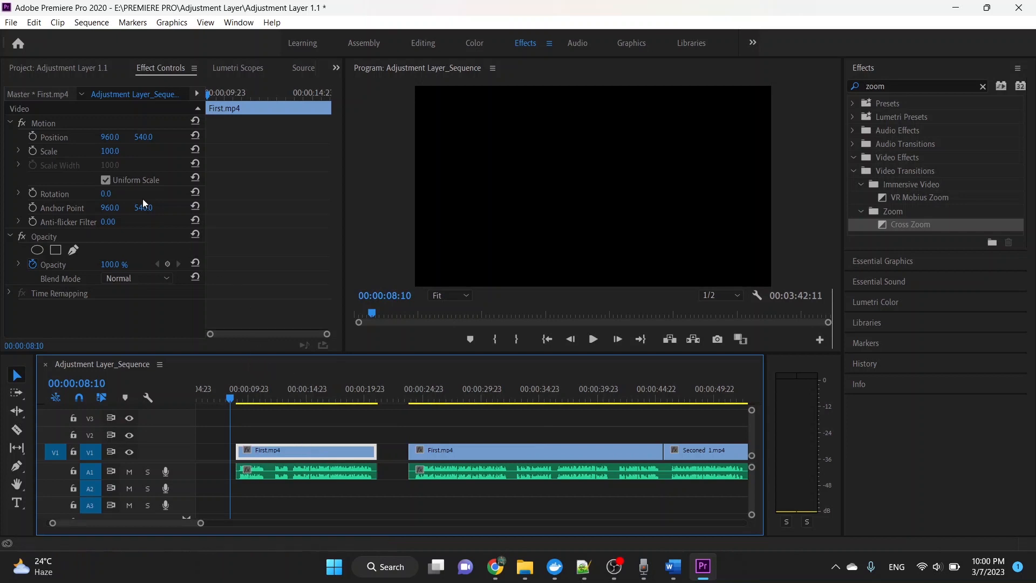
mouse_move(74, 75)
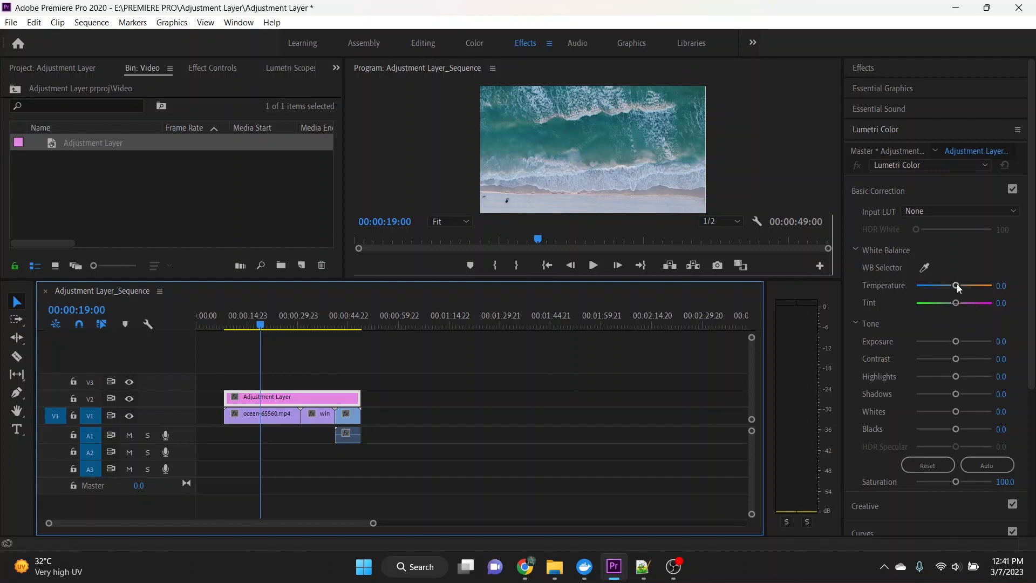
Step: Set Lumetri Temperature to 9.7 and Tint to -8.0 on the adjustment layer
drag(956, 285, 928, 285)
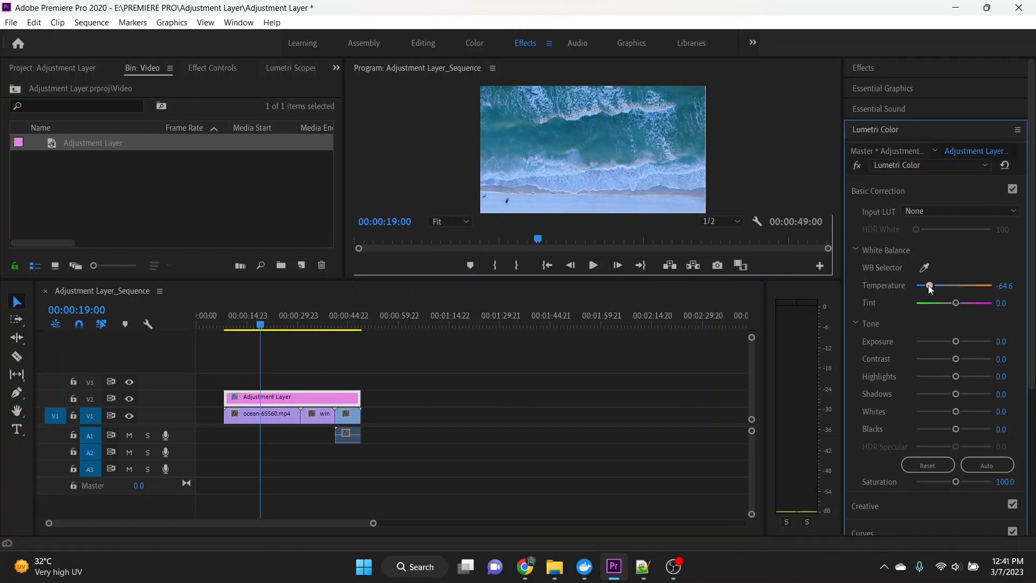
drag(929, 285, 971, 303)
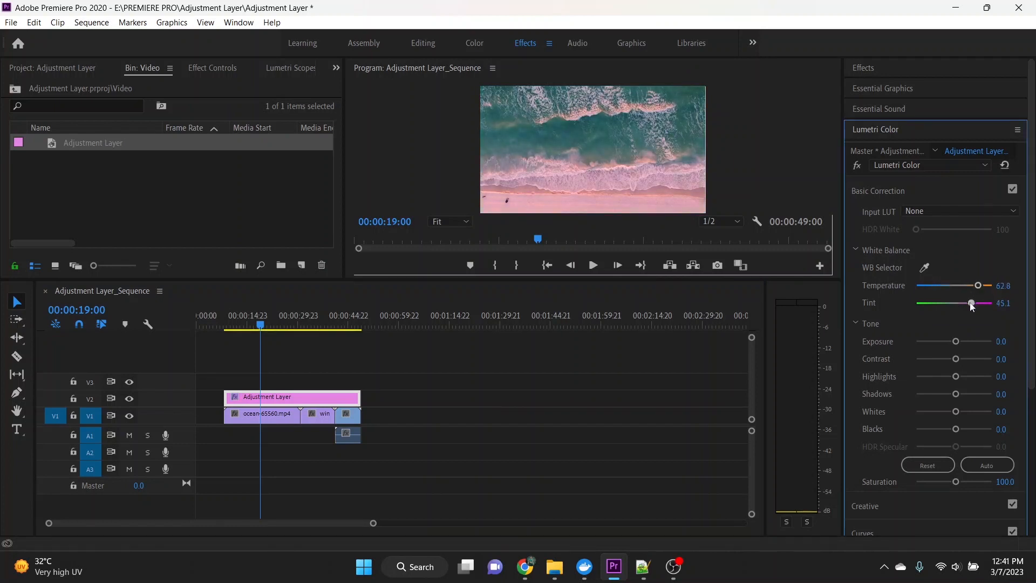
drag(971, 302, 933, 302)
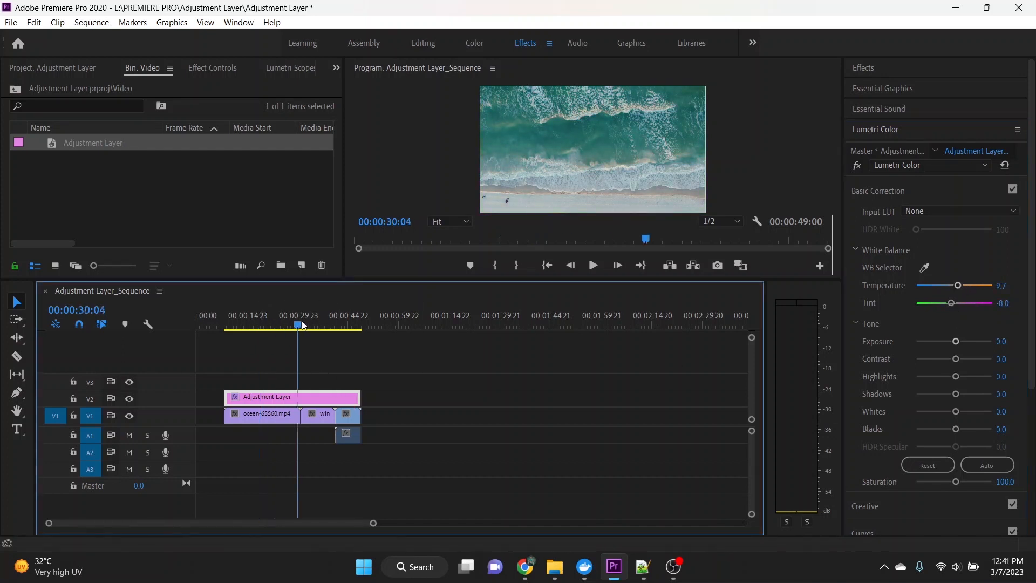
Step: Raise Lumetri Exposure to 1.5 and Contrast to 55.8
drag(954, 341, 959, 341)
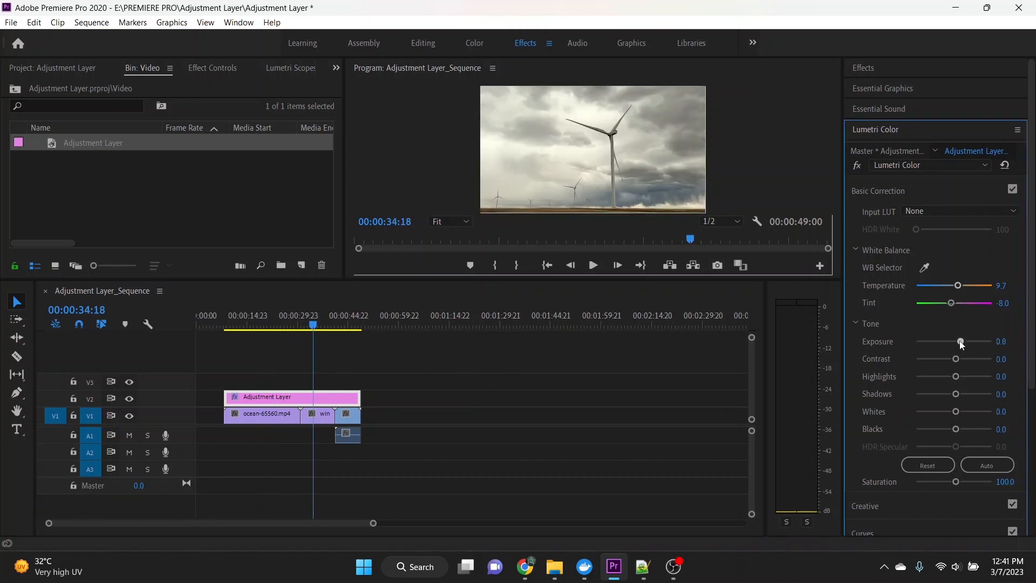
drag(959, 342, 967, 342)
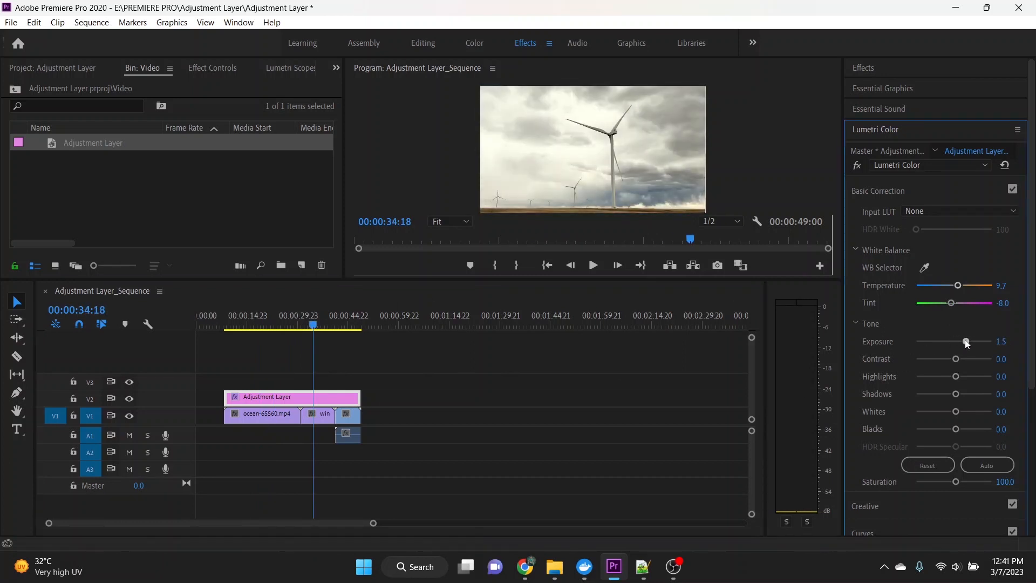
drag(956, 358, 975, 358)
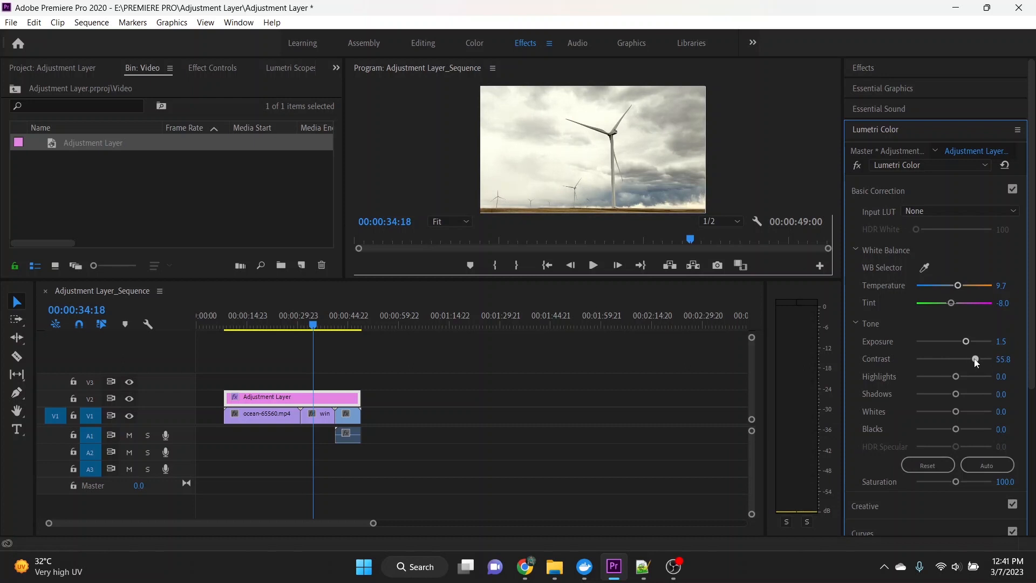
Step: Try the Color Burn and Hard Light blend modes on the adjustment layer
click(138, 224)
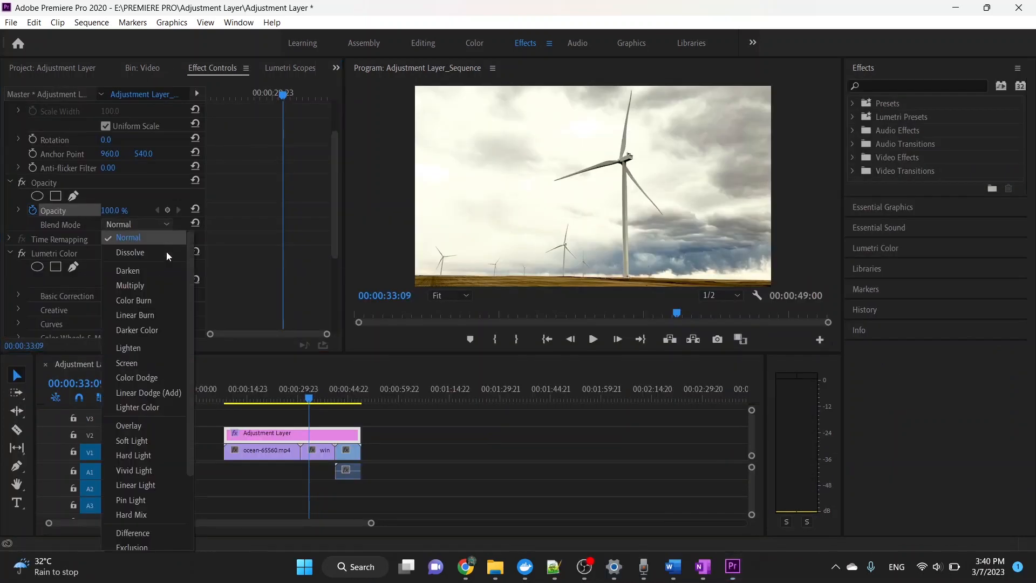
click(132, 300)
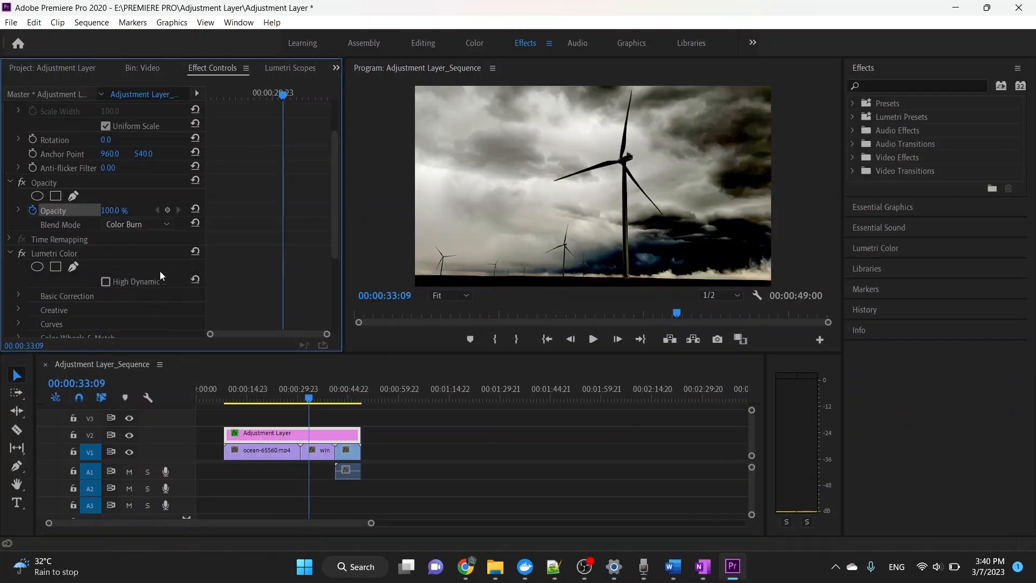
click(136, 223)
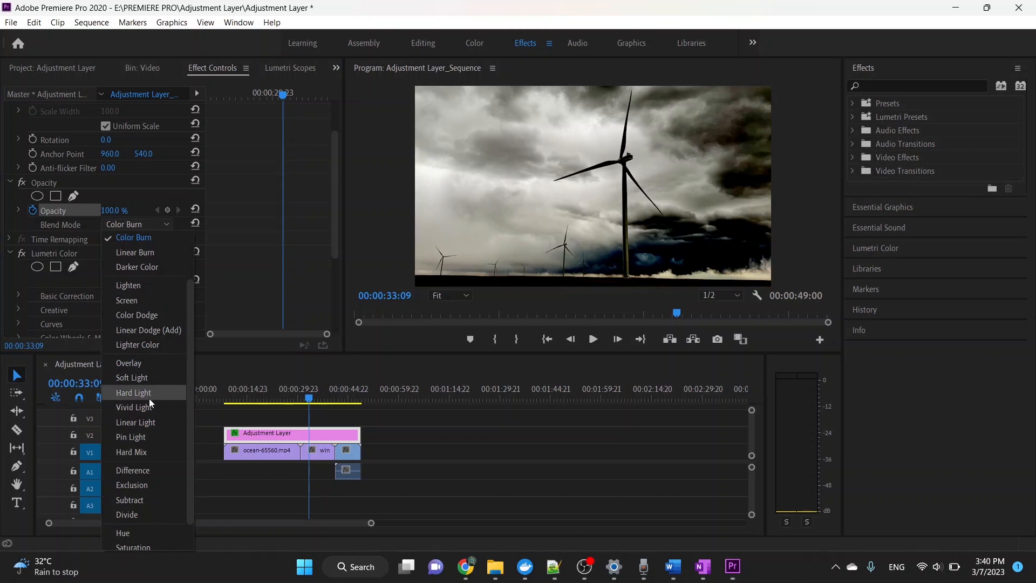
click(133, 392)
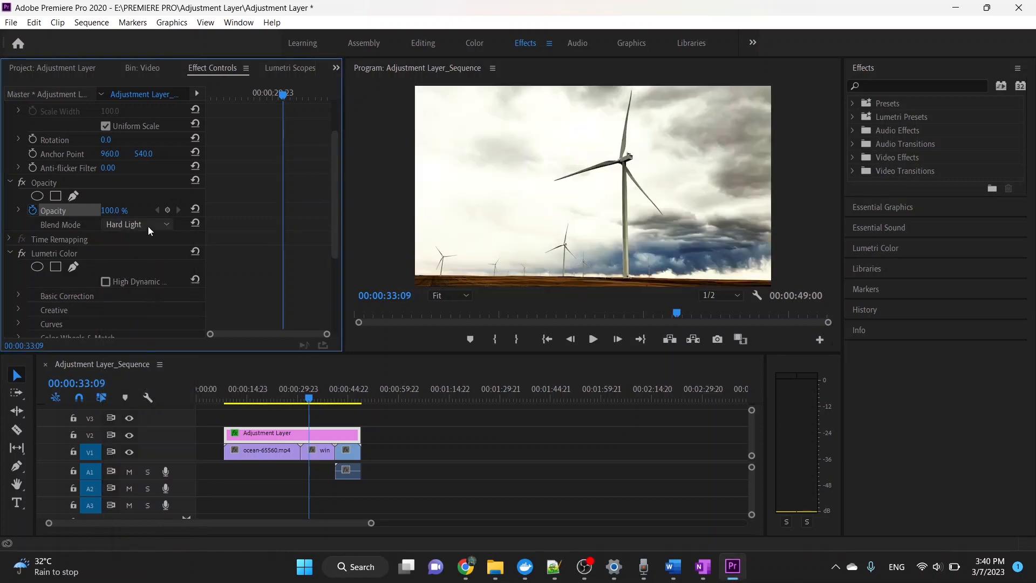
Step: Keep the Normal blend mode and keyframe the layer's Opacity down to 0%
click(137, 224)
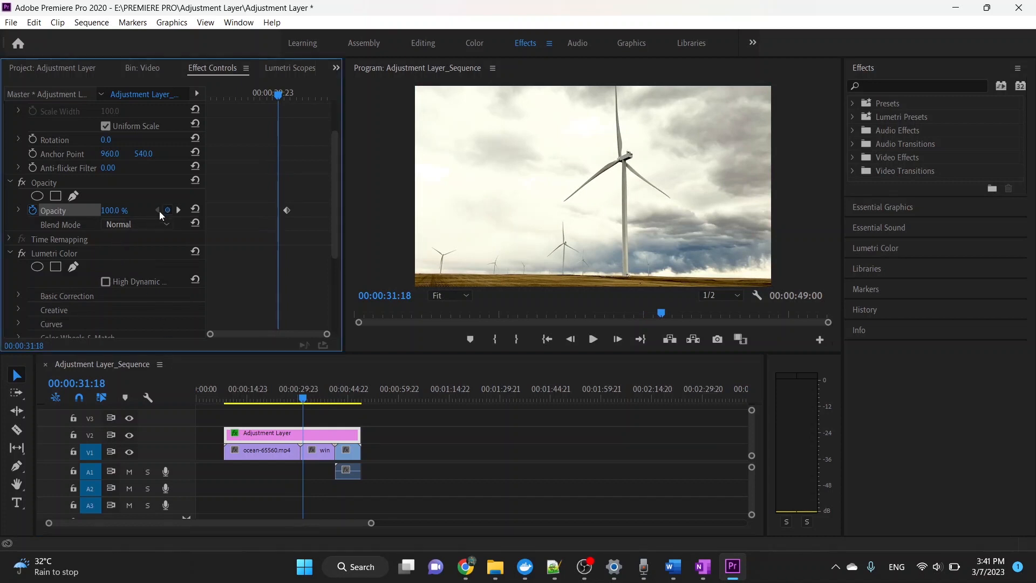
drag(112, 210, 112, 209)
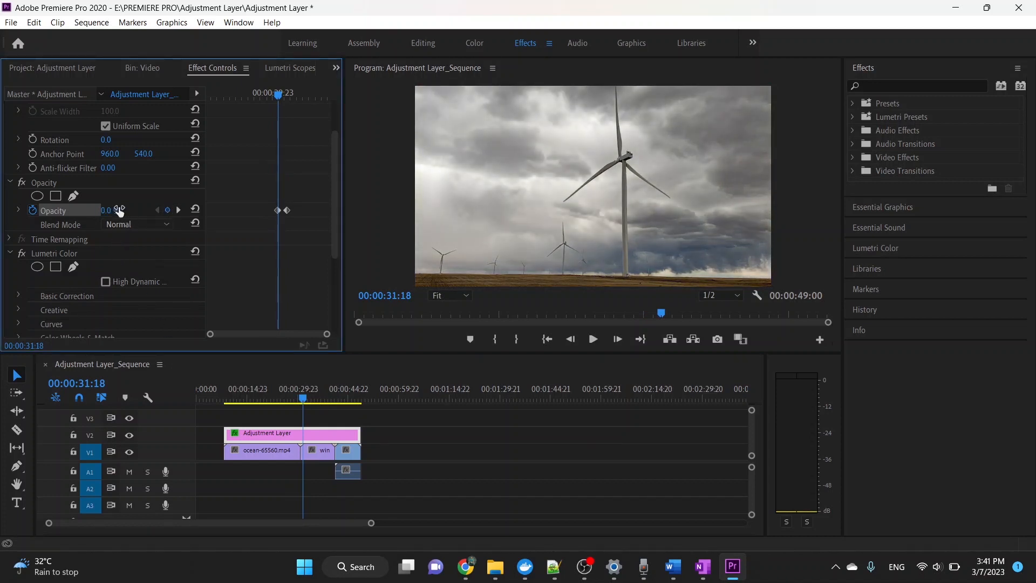
click(592, 338)
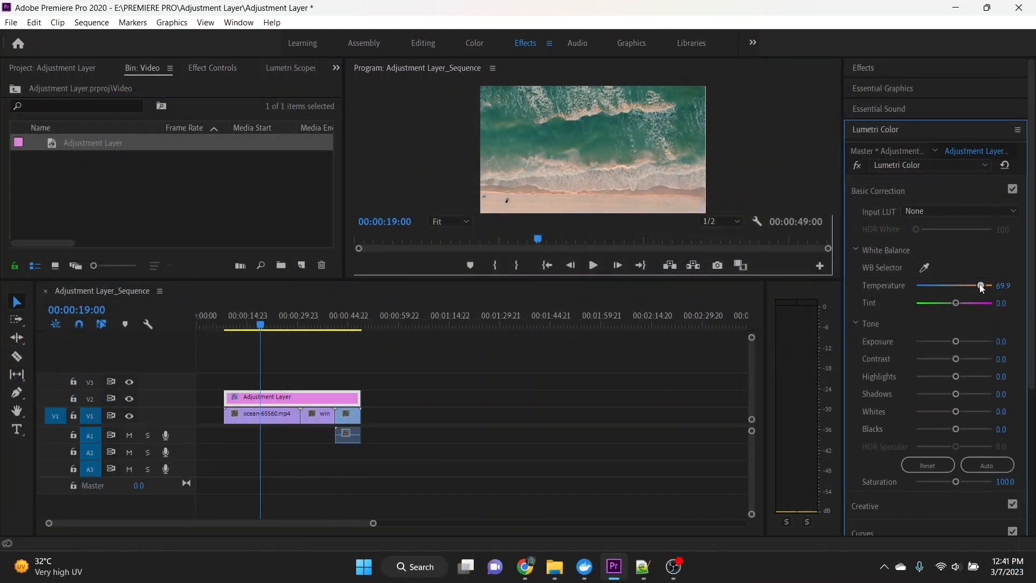
Step: Settle Lumetri Temperature at 9.7 and Tint at -8.0
drag(980, 285, 977, 285)
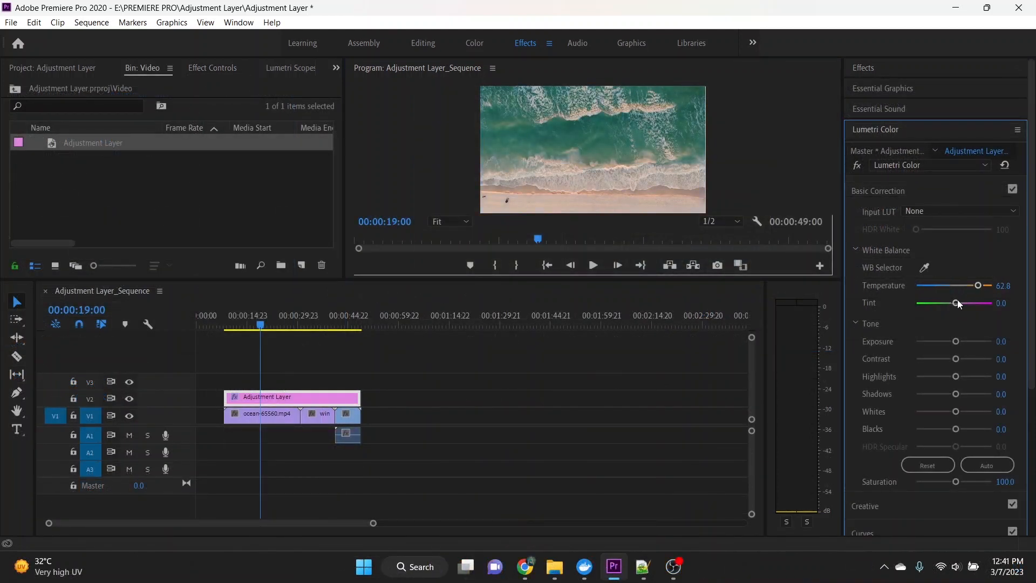
drag(977, 303, 934, 303)
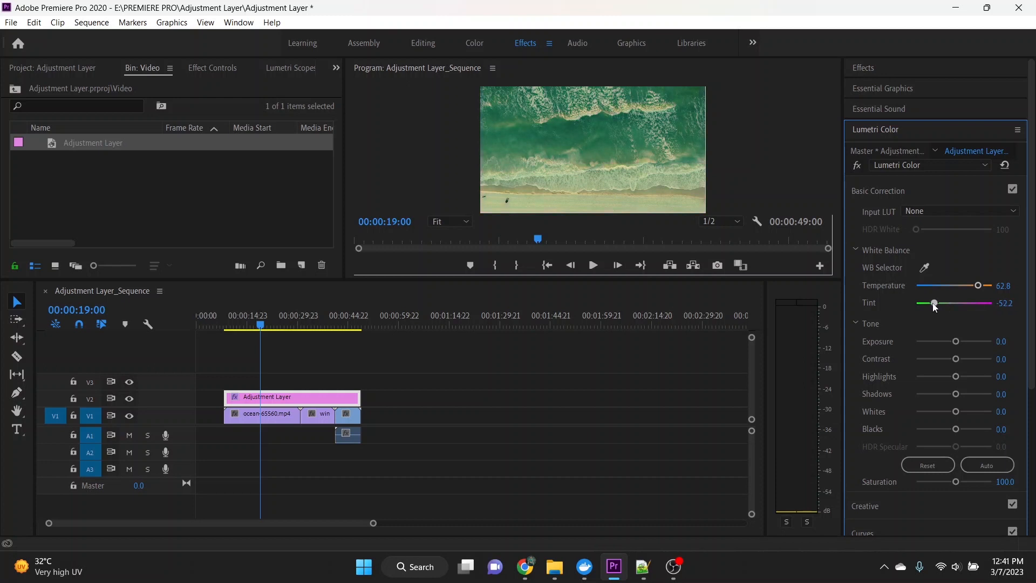
drag(976, 285, 957, 285)
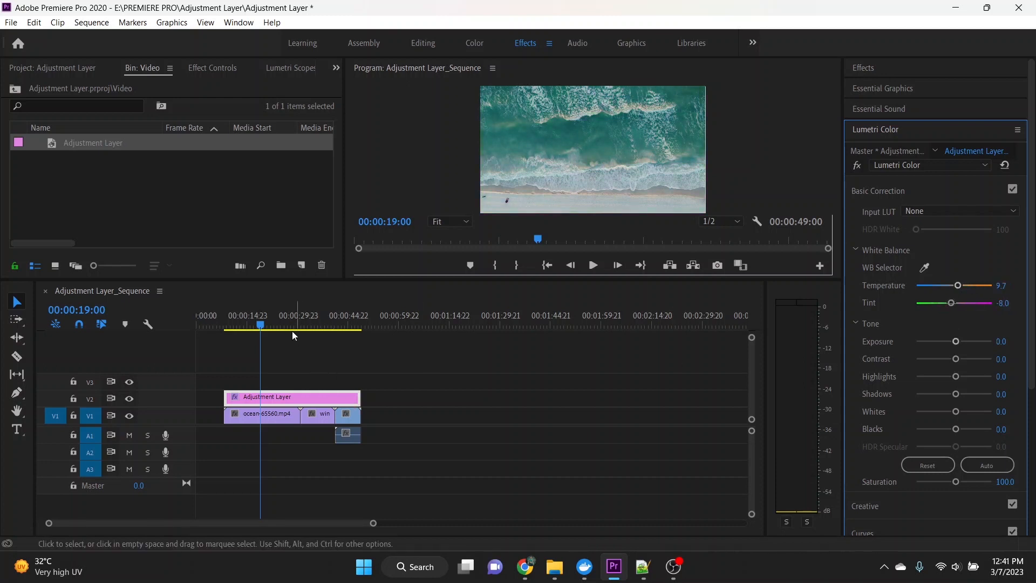
Step: On the windmill clip, raise Exposure to 1.5 and increase Contrast
click(312, 324)
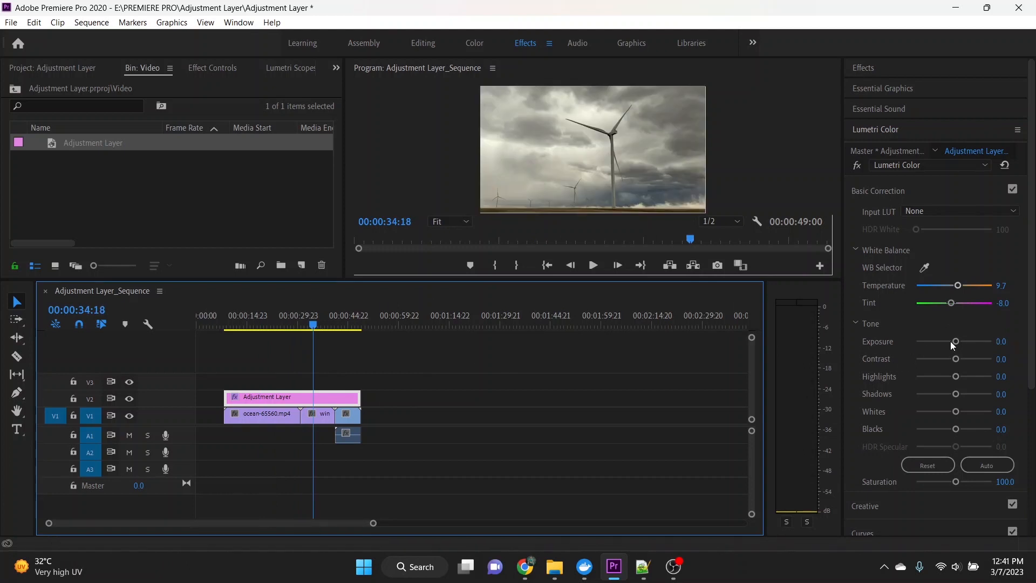
drag(954, 341, 958, 342)
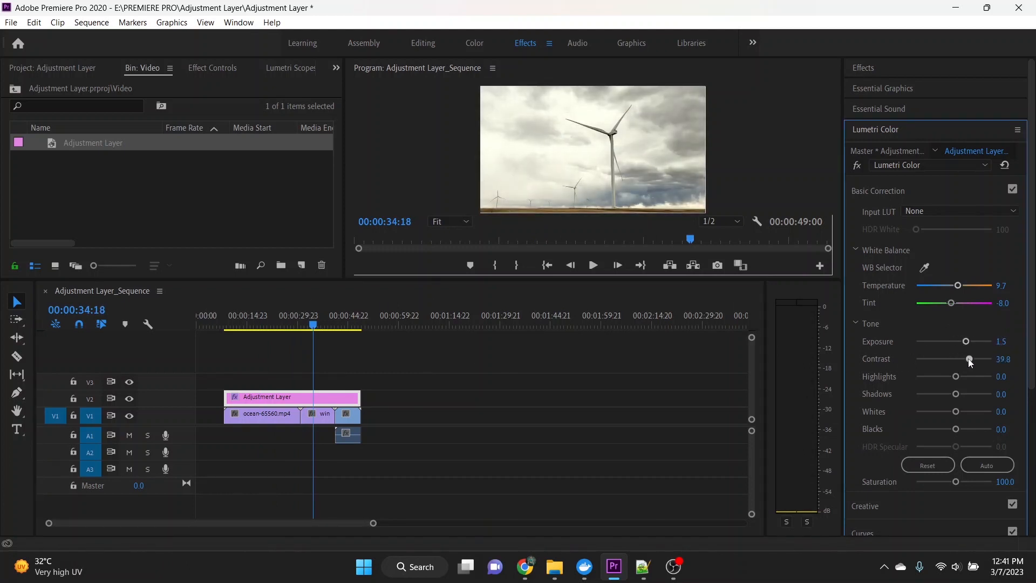
drag(968, 359, 944, 376)
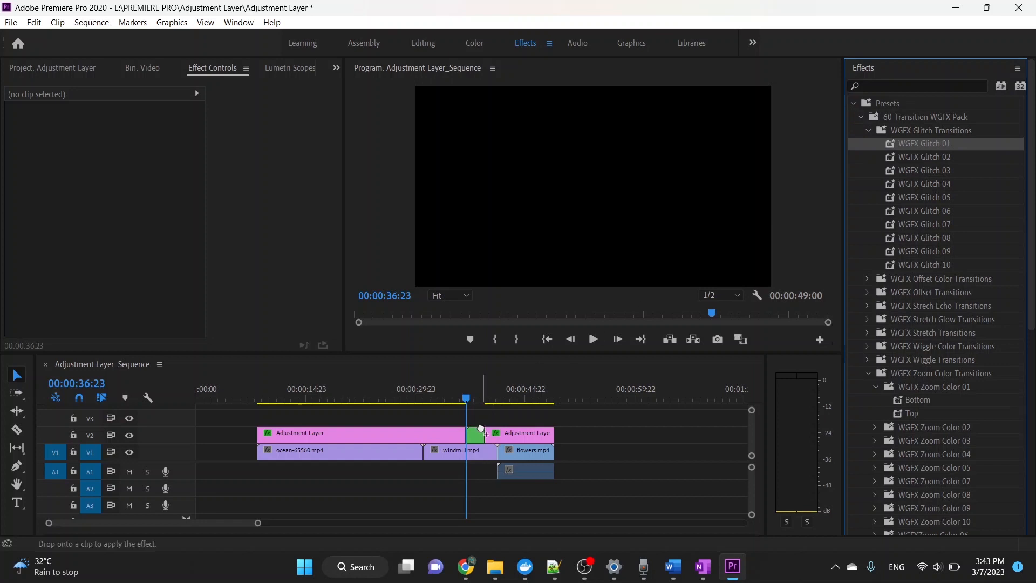
Step: Put WGFX Glitch 01 on the nested V2 clip and play back the transition
click(475, 433)
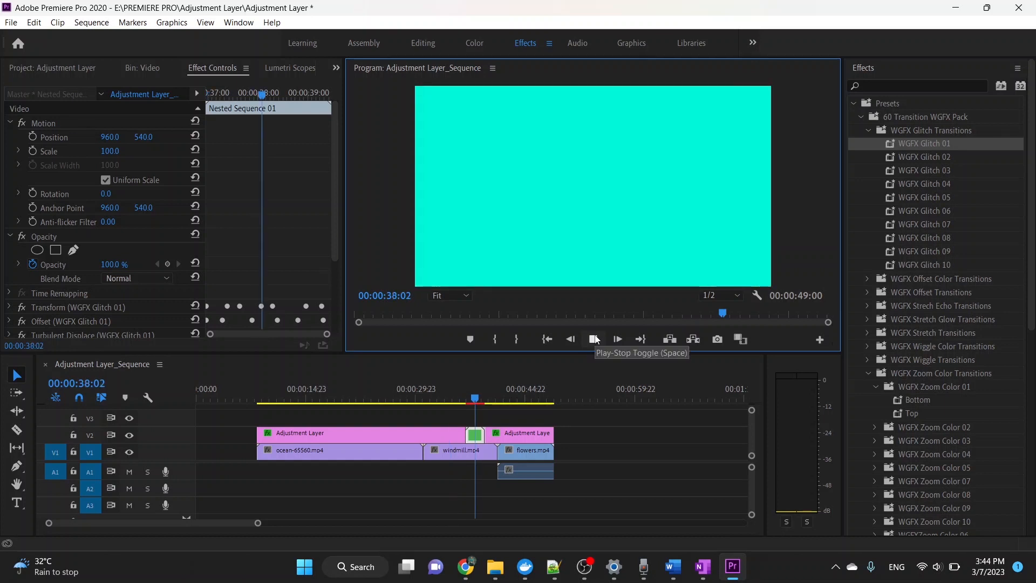
click(593, 338)
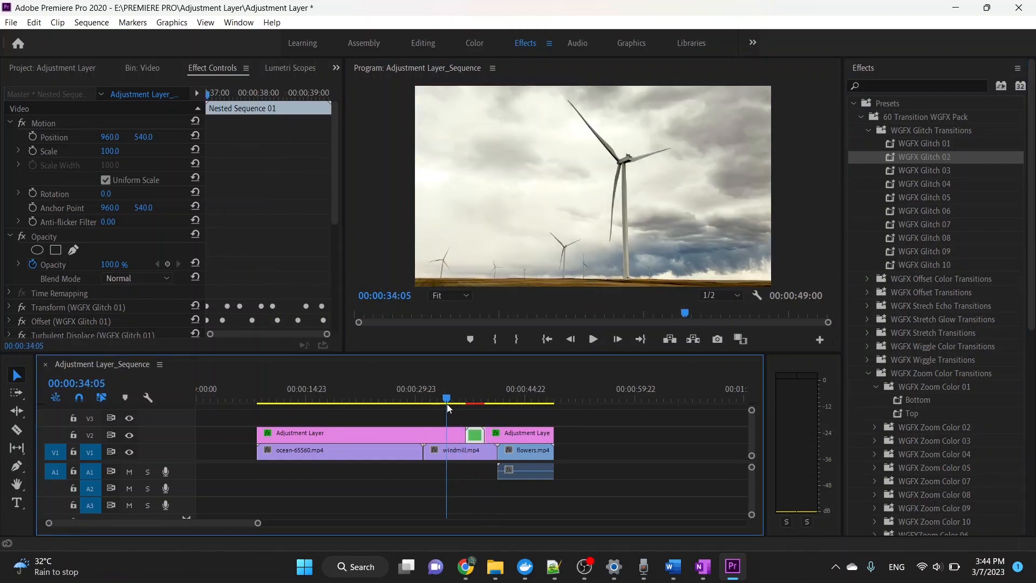
click(592, 339)
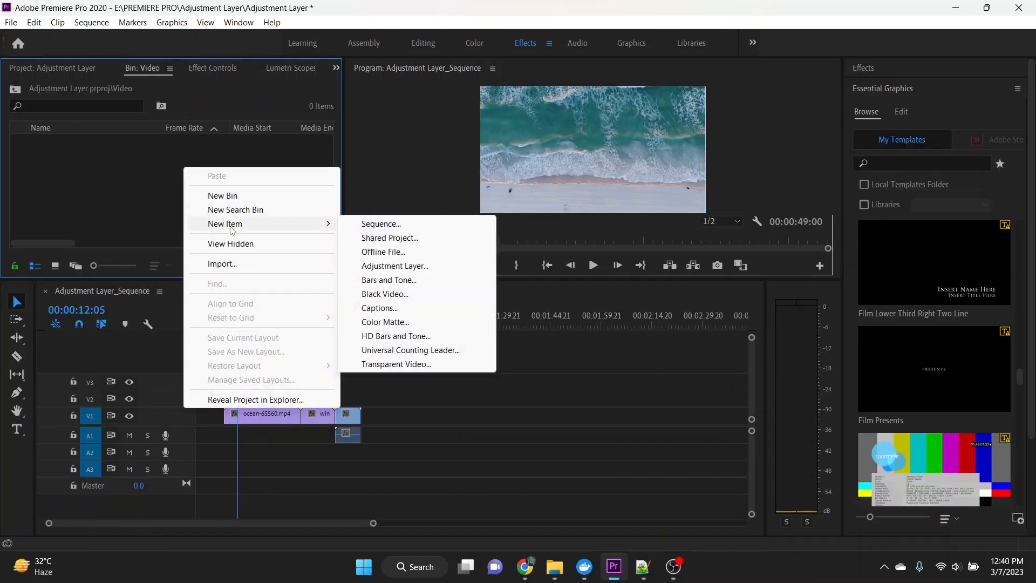
mouse_move(395, 266)
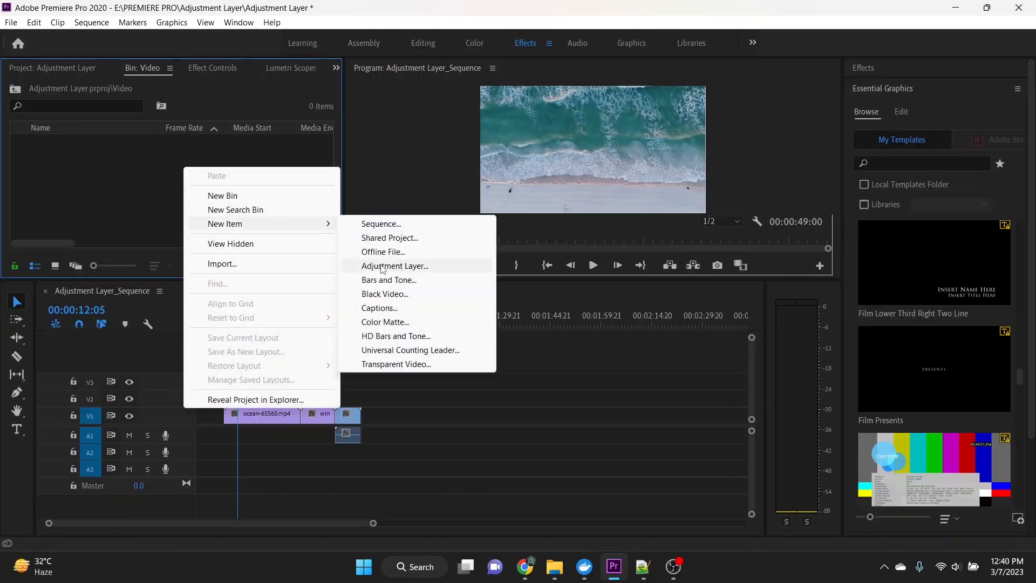
Step: Create a 1920×1080 adjustment layer, place it at V2's start and stretch it over the ocean clip
click(395, 265)
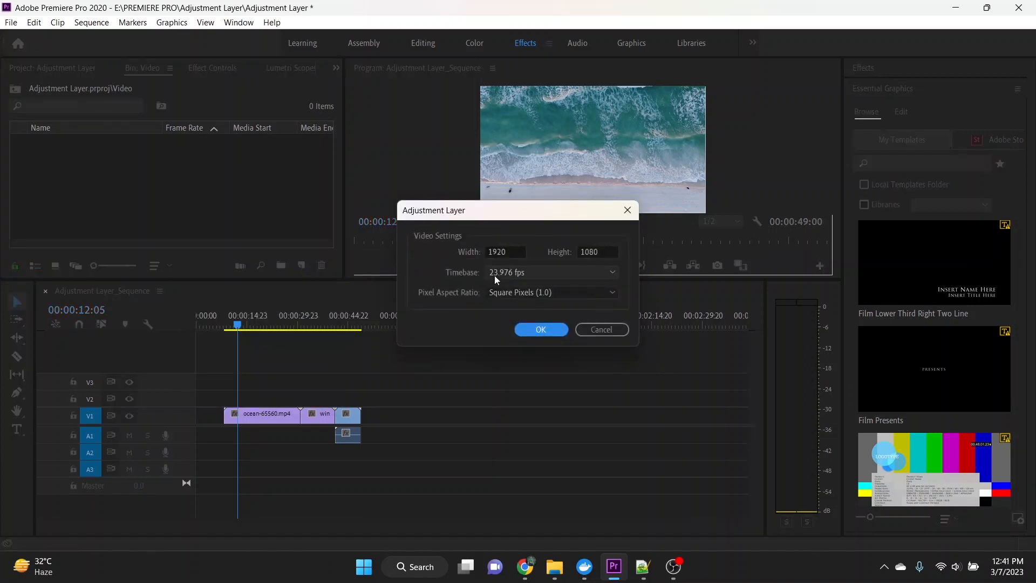
mouse_move(499, 279)
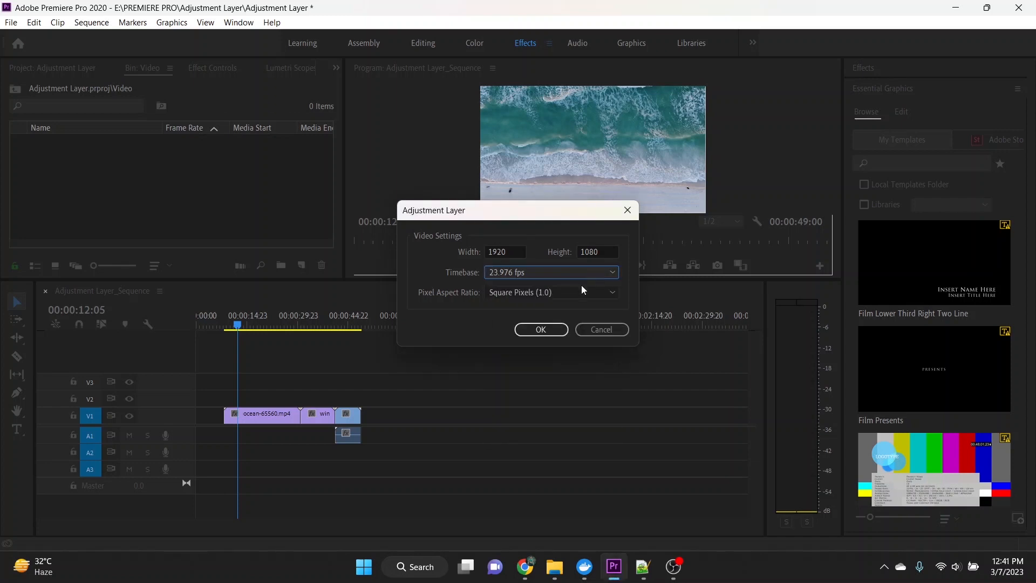
click(541, 329)
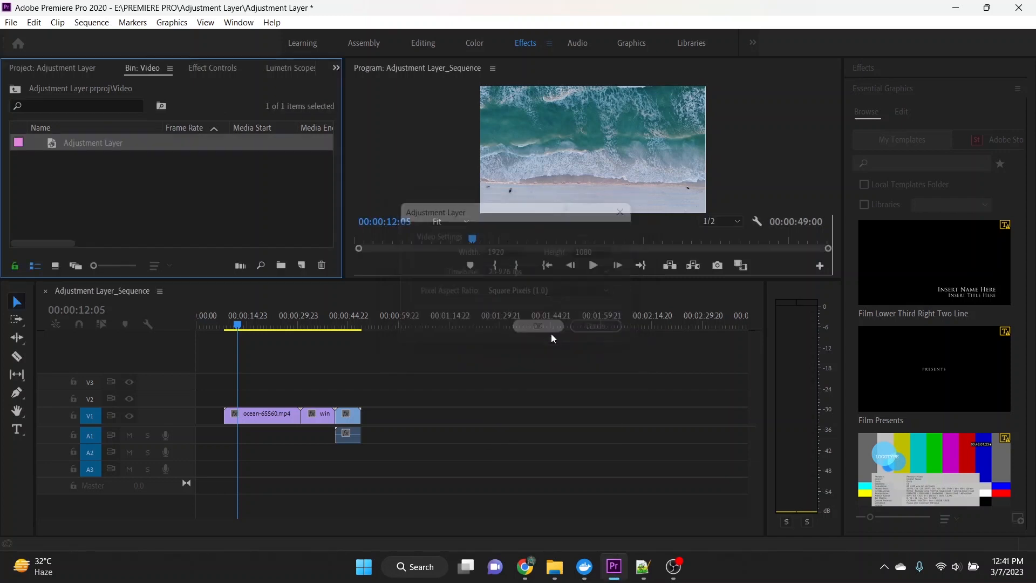
drag(93, 142, 244, 380)
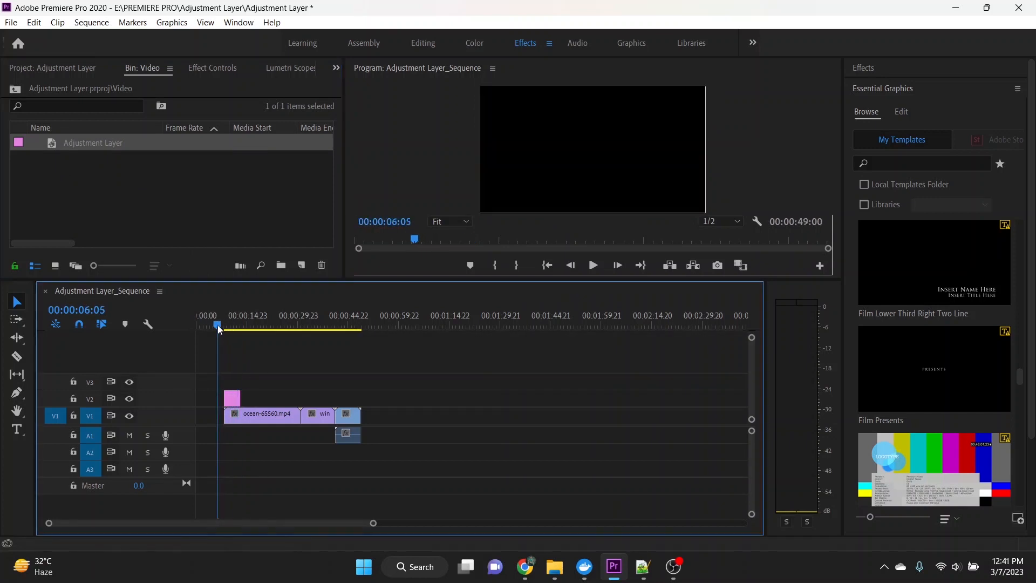
drag(232, 397, 301, 397)
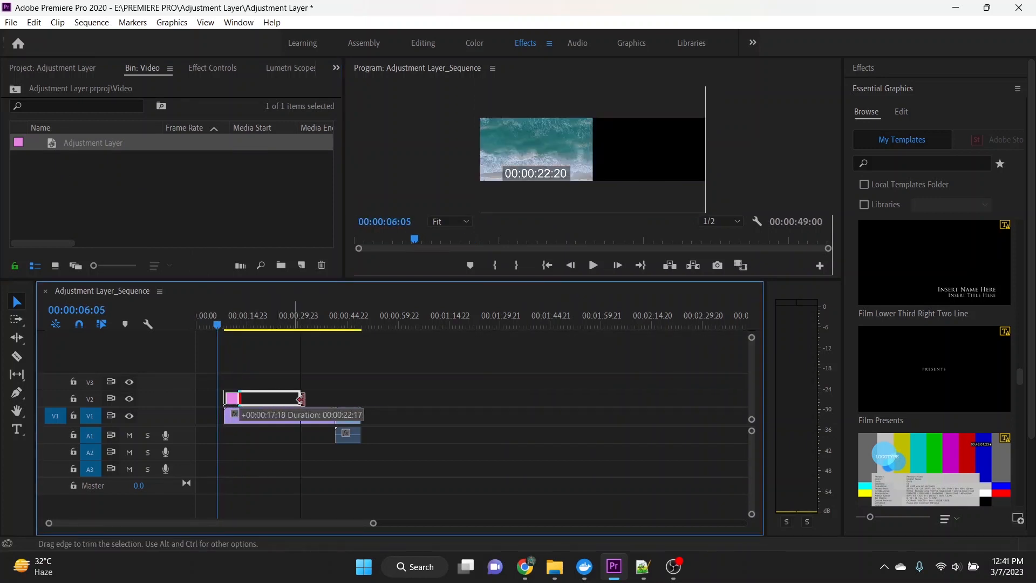